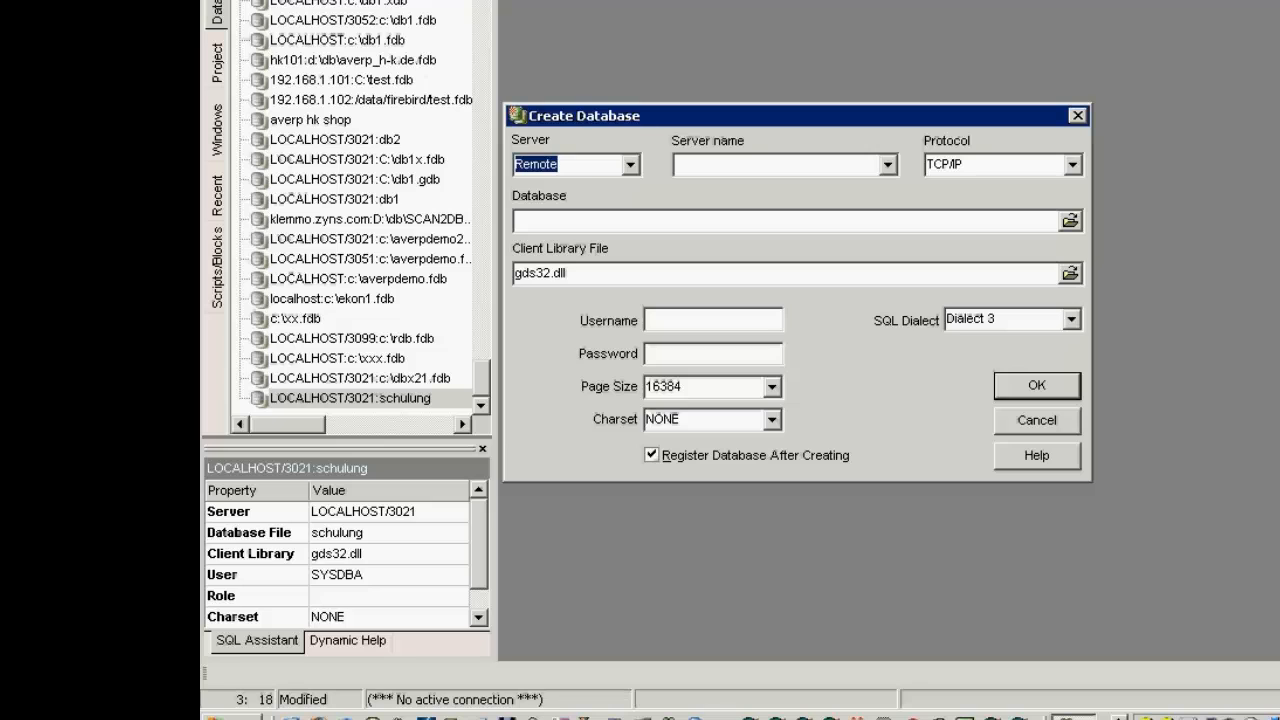
Step: Cancel the Create Database dialog and open firebird.conf from the Firebird_2_1 folder
{"action": "left_click", "coordinate": [772, 386]}
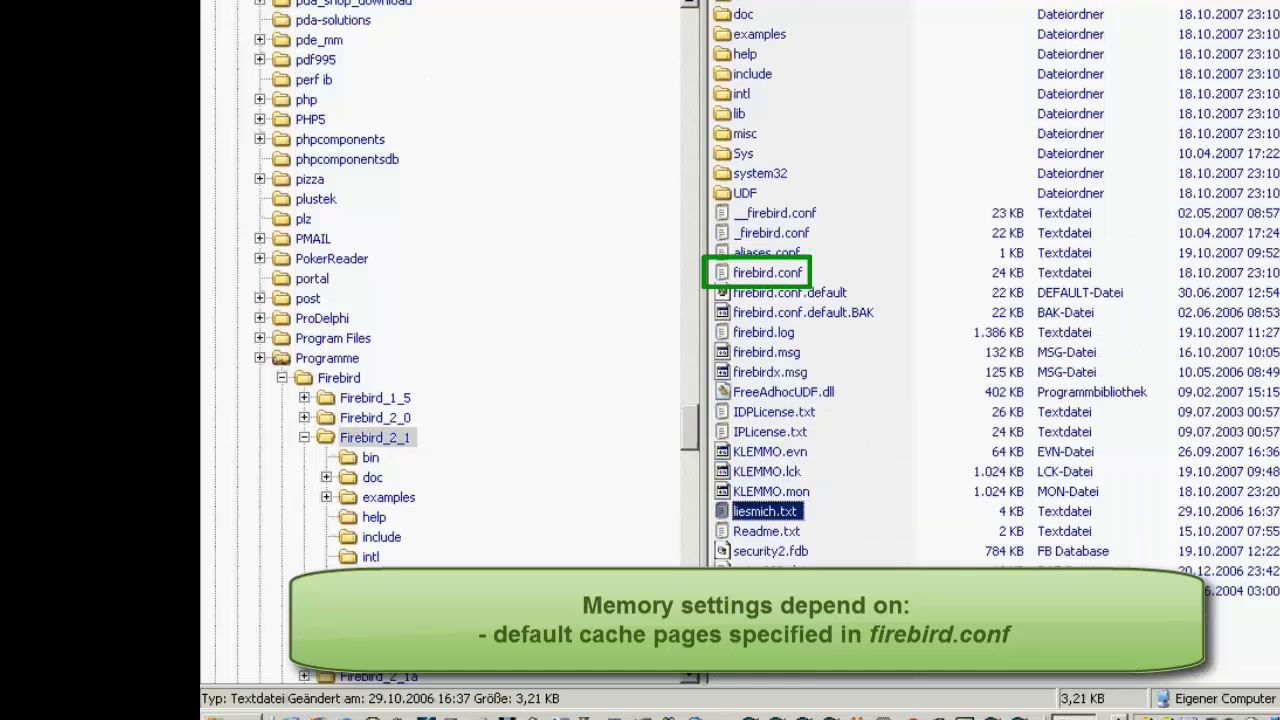
{"action": "double_click", "coordinate": [768, 272]}
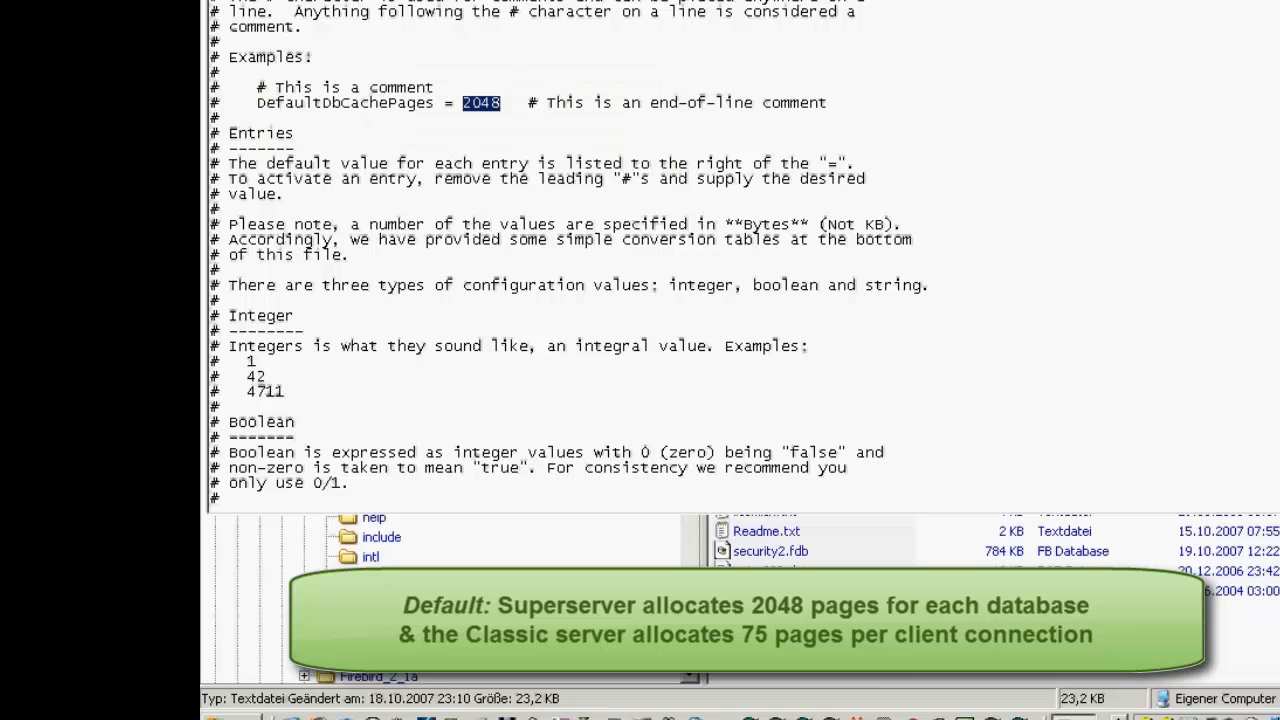
Step: Scroll firebird.conf to the 'Number of cached database pages' section showing DefaultDbCachePages = 2048
{"action": "scroll", "scroll_direction": "down", "scroll_amount": 3}
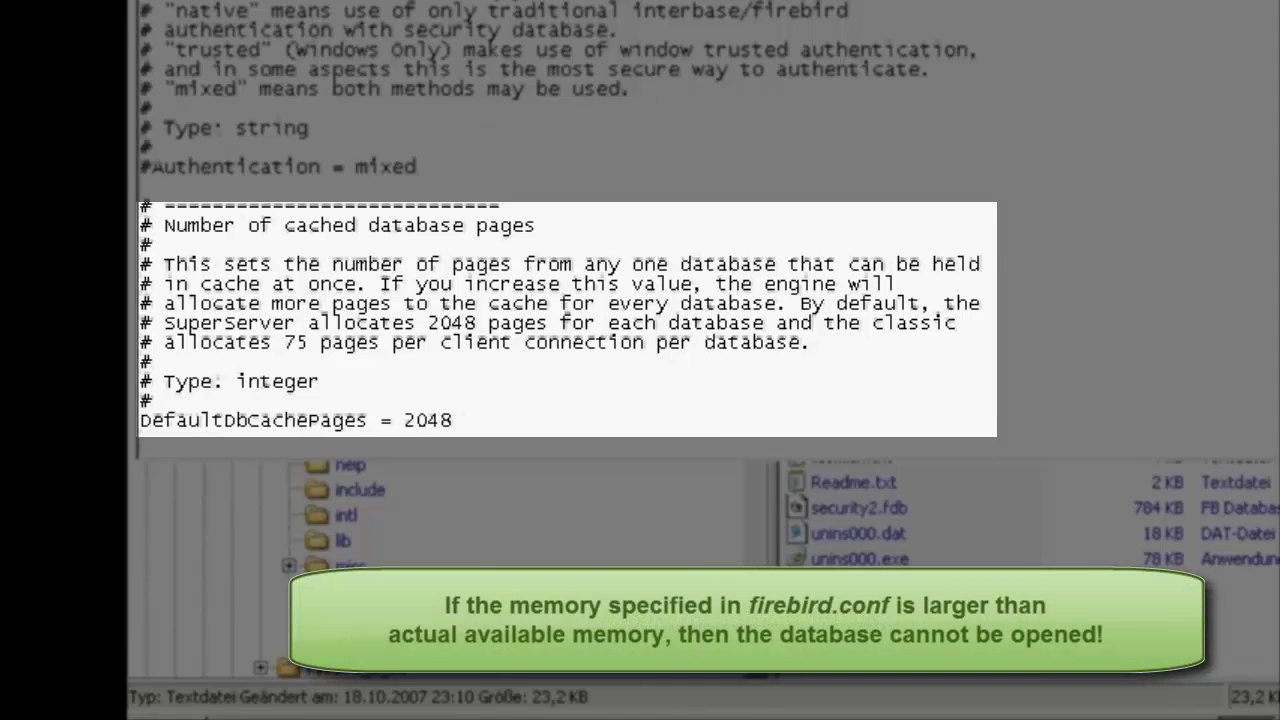
Step: Change DefaultDbCachePages to 20480, close the editor and answer the save prompt for firebird.conf
{"action": "type", "text": "1"}
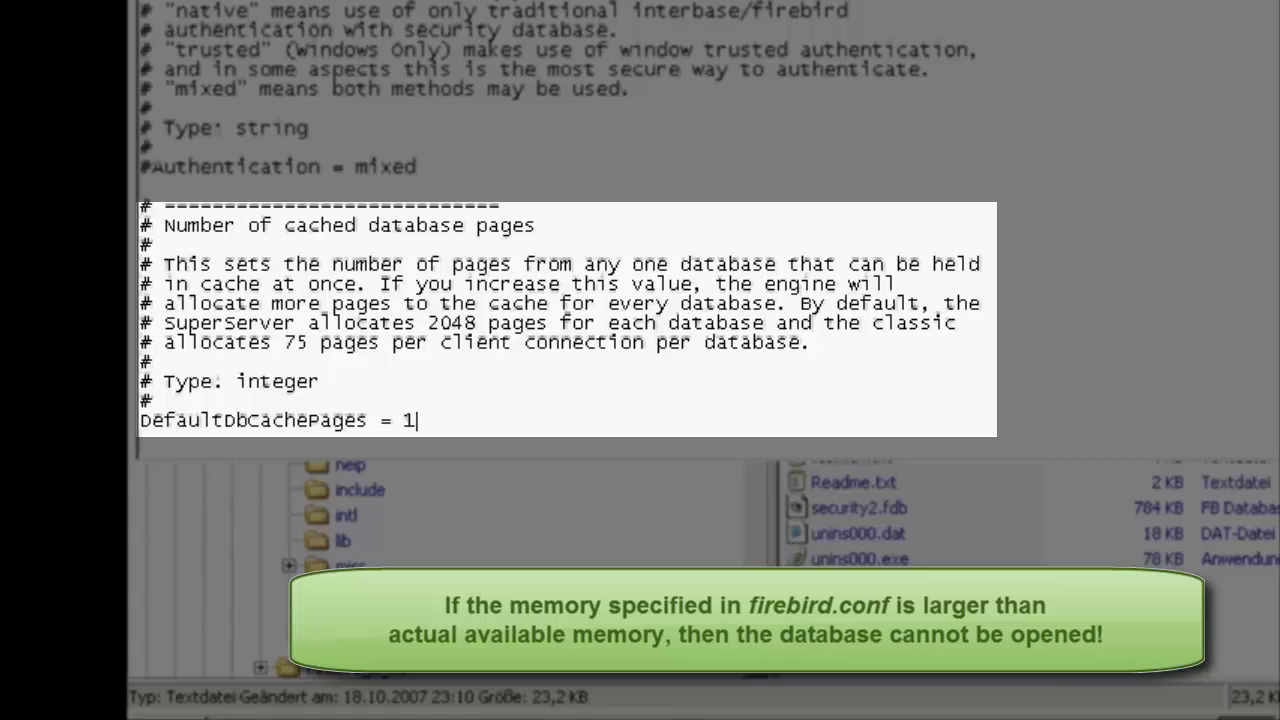
{"action": "type", "text": "2800"}
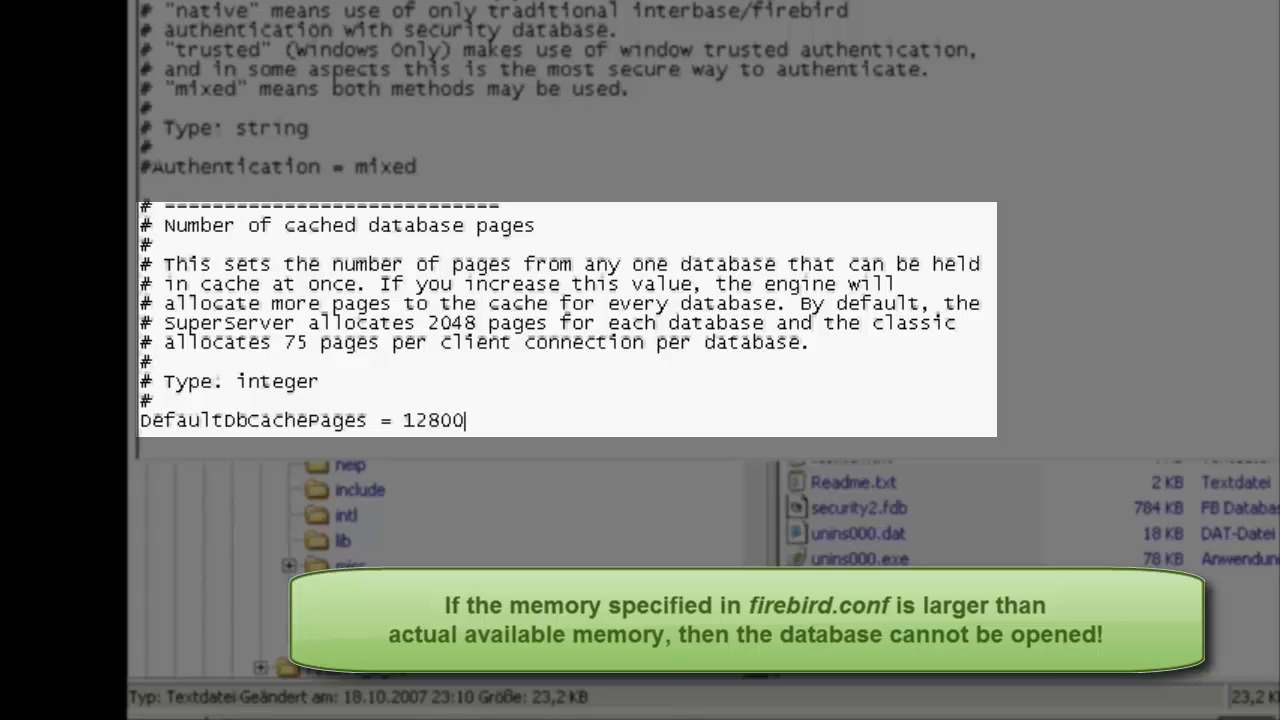
{"action": "type", "text": "0"}
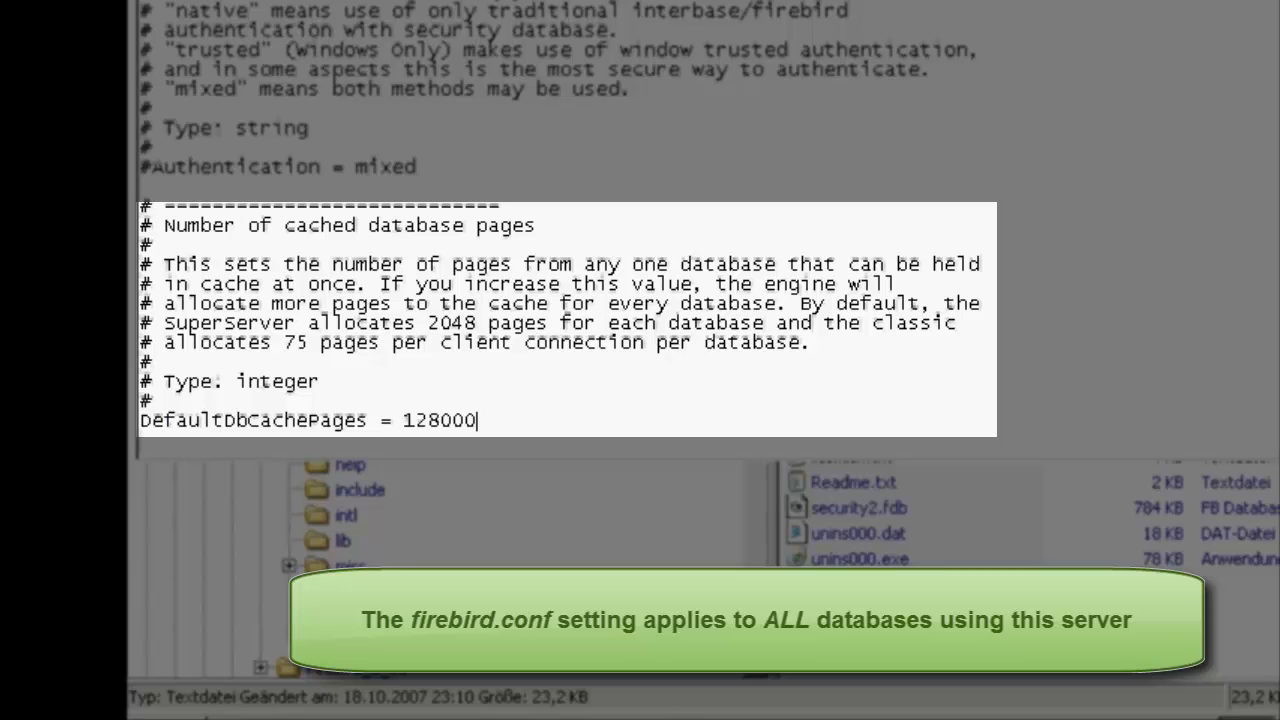
{"action": "double_click", "coordinate": [440, 420]}
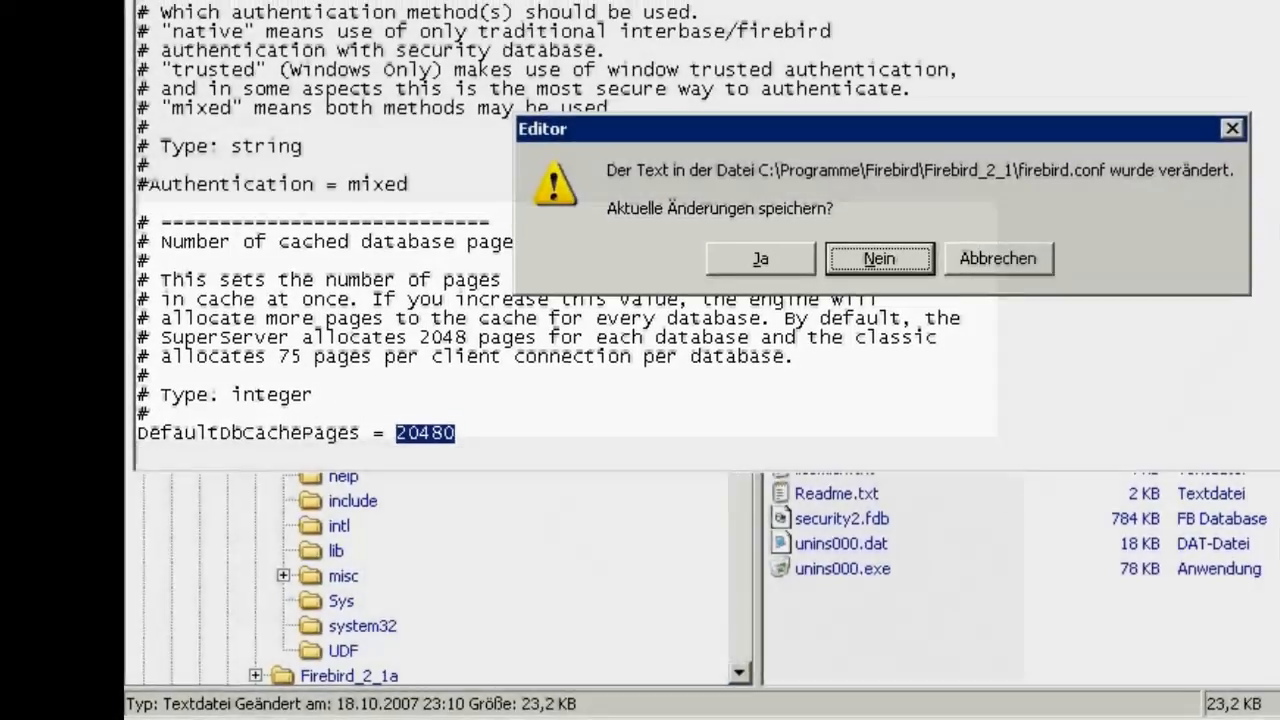
{"action": "left_click", "coordinate": [880, 258]}
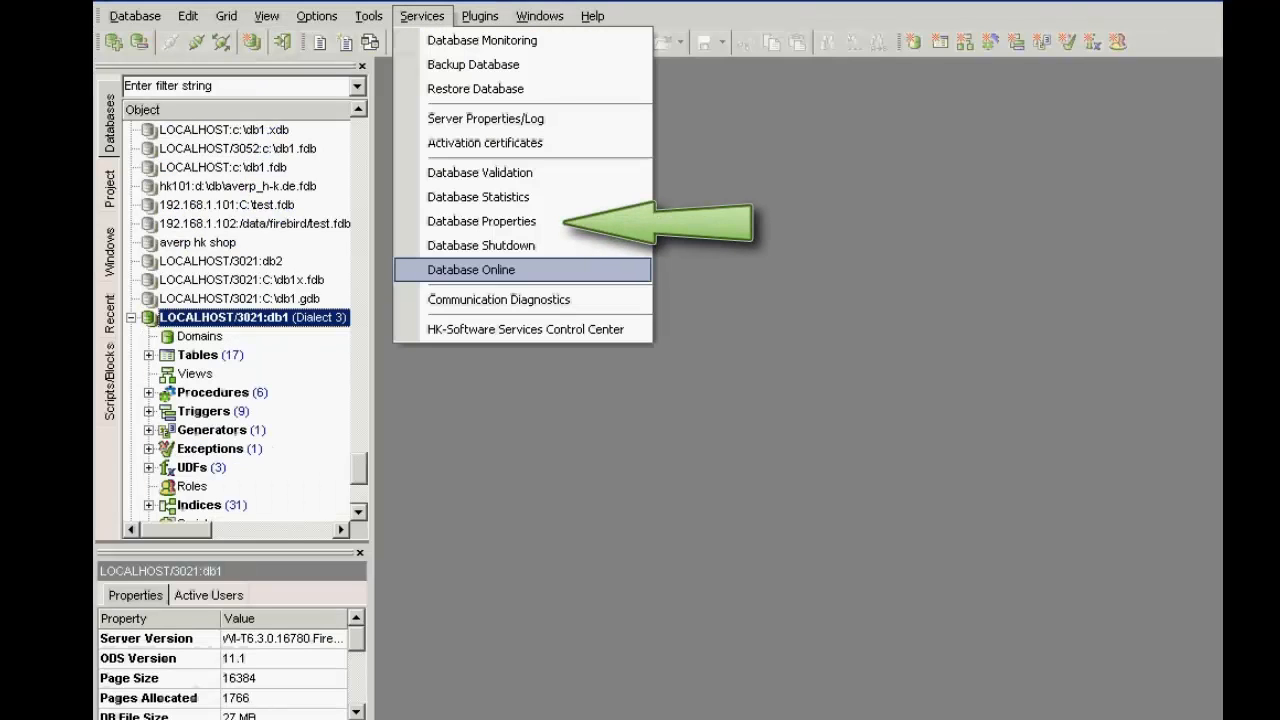
Step: Open Database Properties for db1 and select the 20480 value in the Buffers Pages field for replacement
{"action": "left_click", "coordinate": [480, 220]}
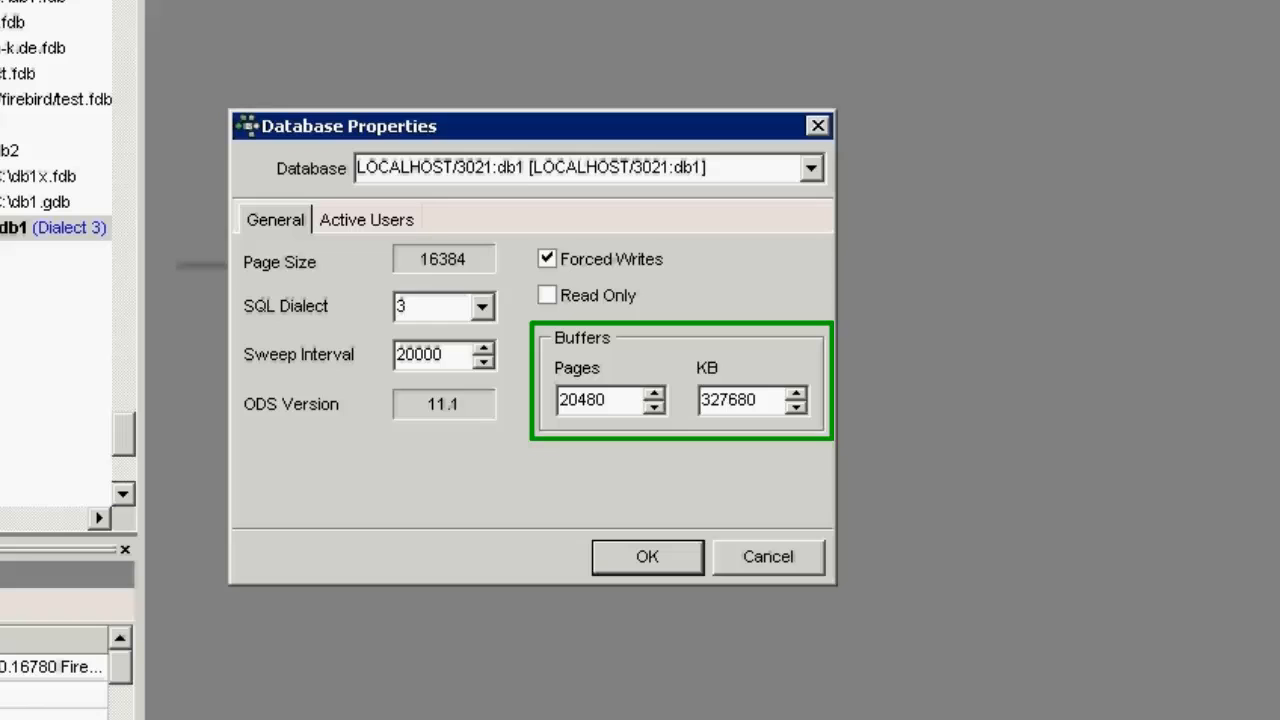
{"action": "left_click", "coordinate": [600, 400]}
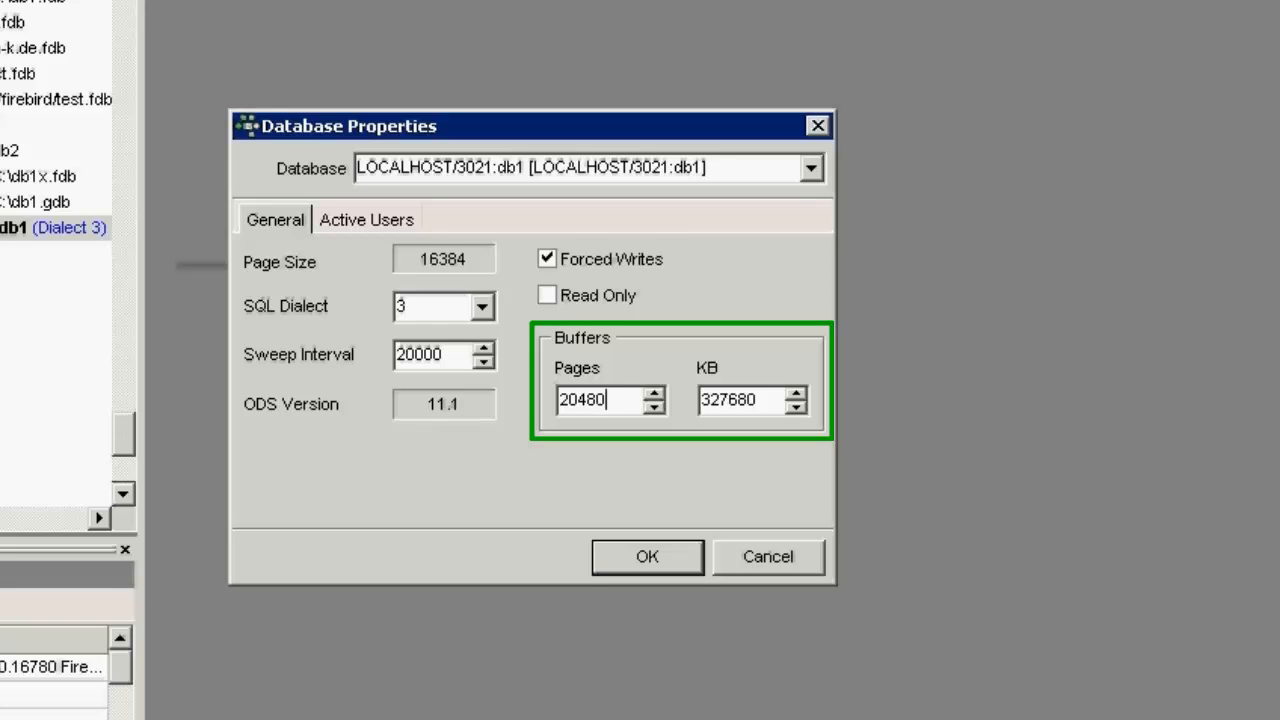
{"action": "triple_click", "coordinate": [744, 400]}
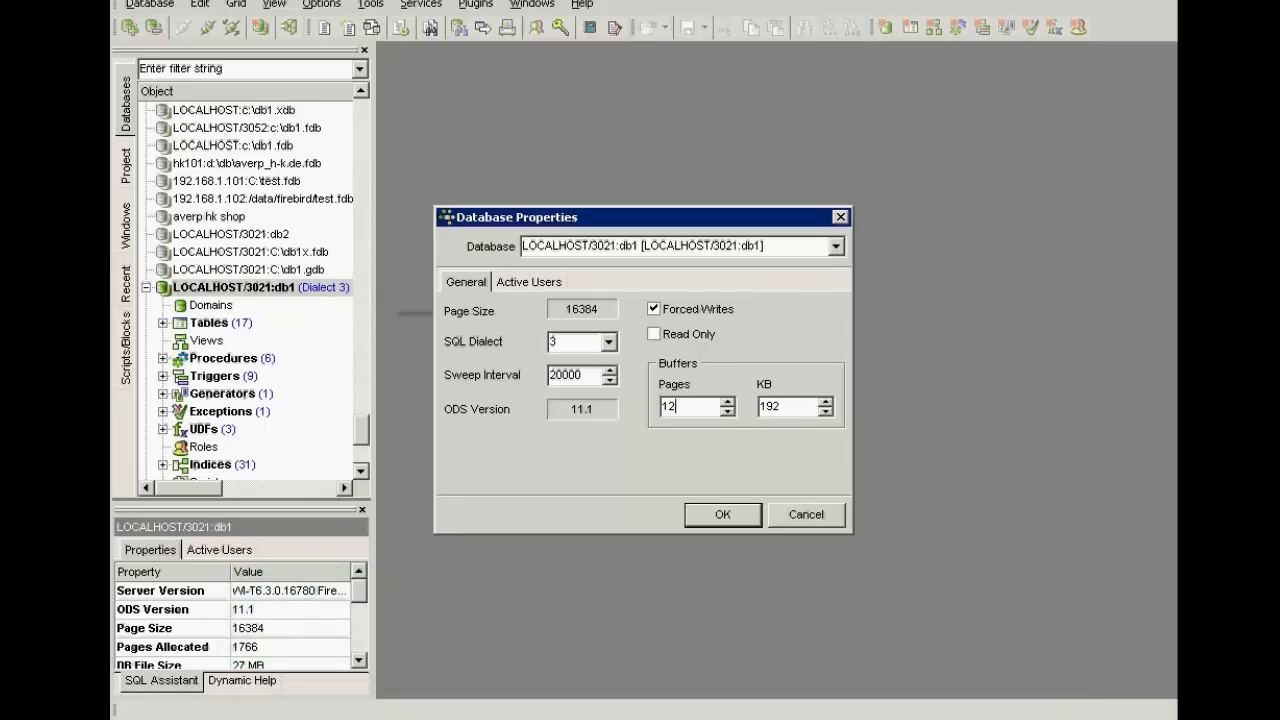
Step: Set db1's cache buffers to 128000 pages in Database Properties
{"action": "type", "text": "128000"}
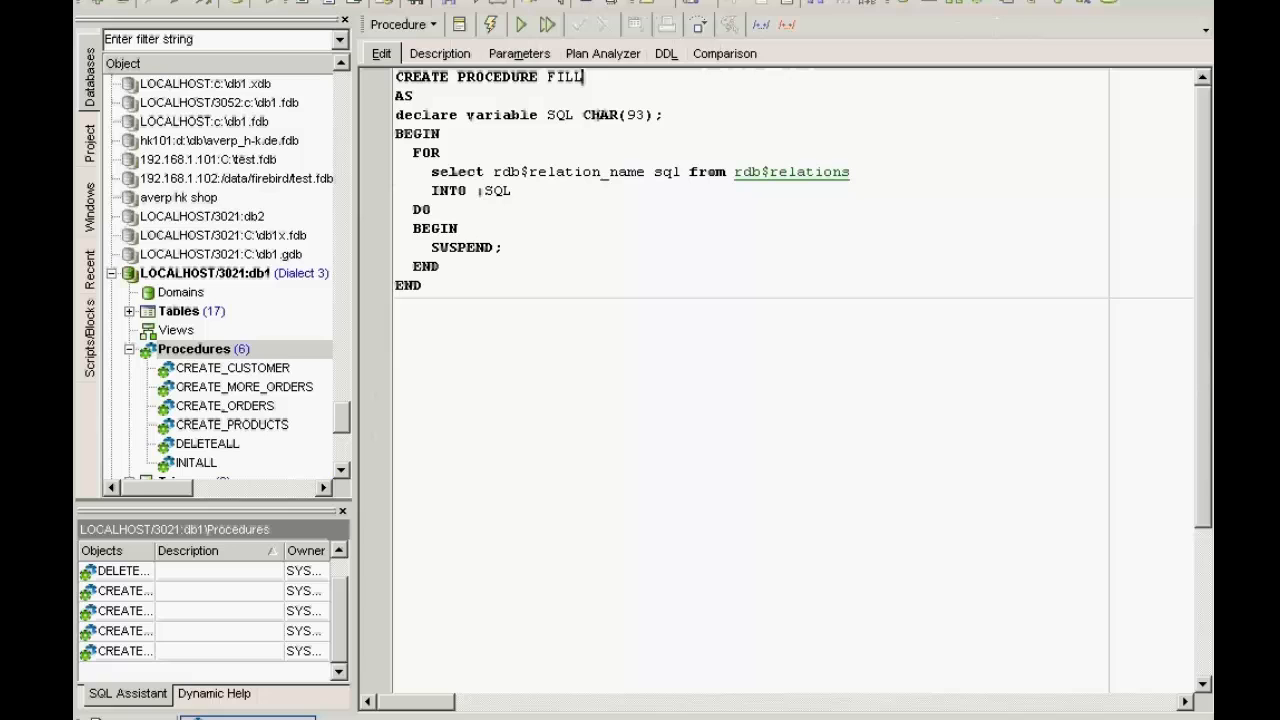
Step: Complete FILLCACHE with VARCHAR(200) sql and anz integer variables, a WHERE on rdb$relation_name and EXECUTE STATEMENT 'SELECT COUNT(*) from '||sql into anz, then compile
{"action": "type", "text": "CACHE"}
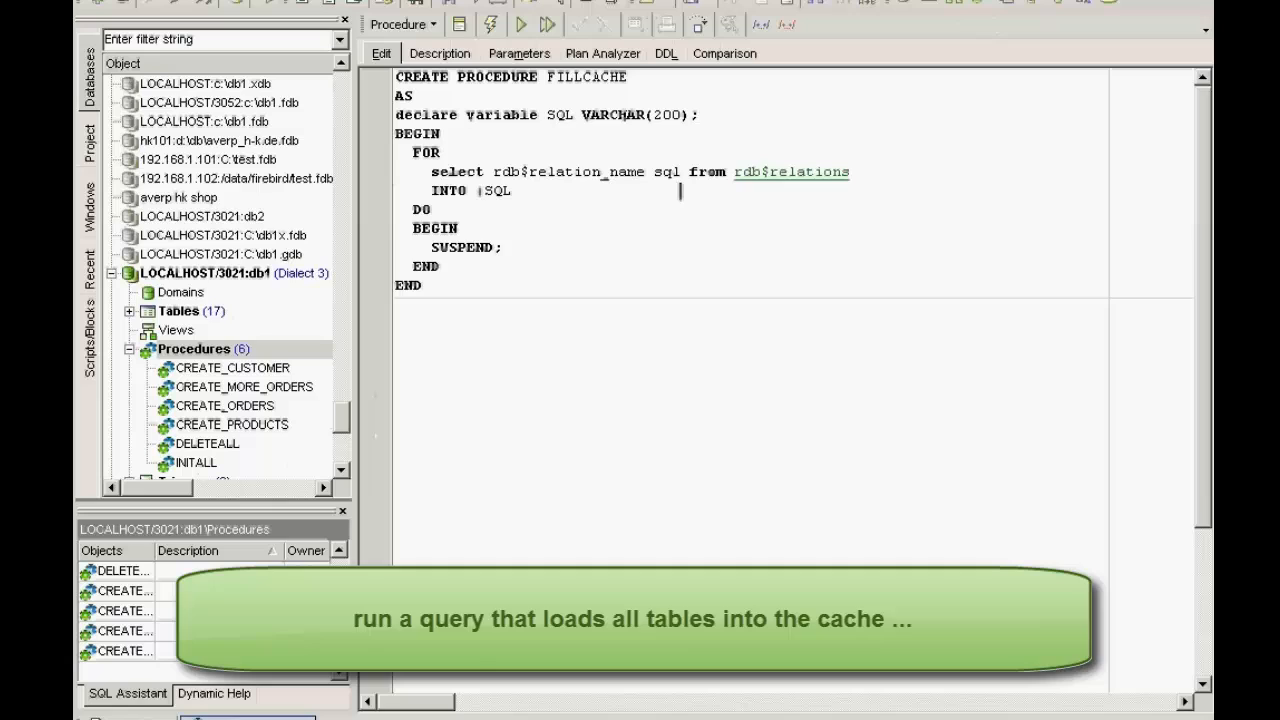
{"action": "type", "text": "execute statement"}
{"action": "type", "text": "declare variable ;"}
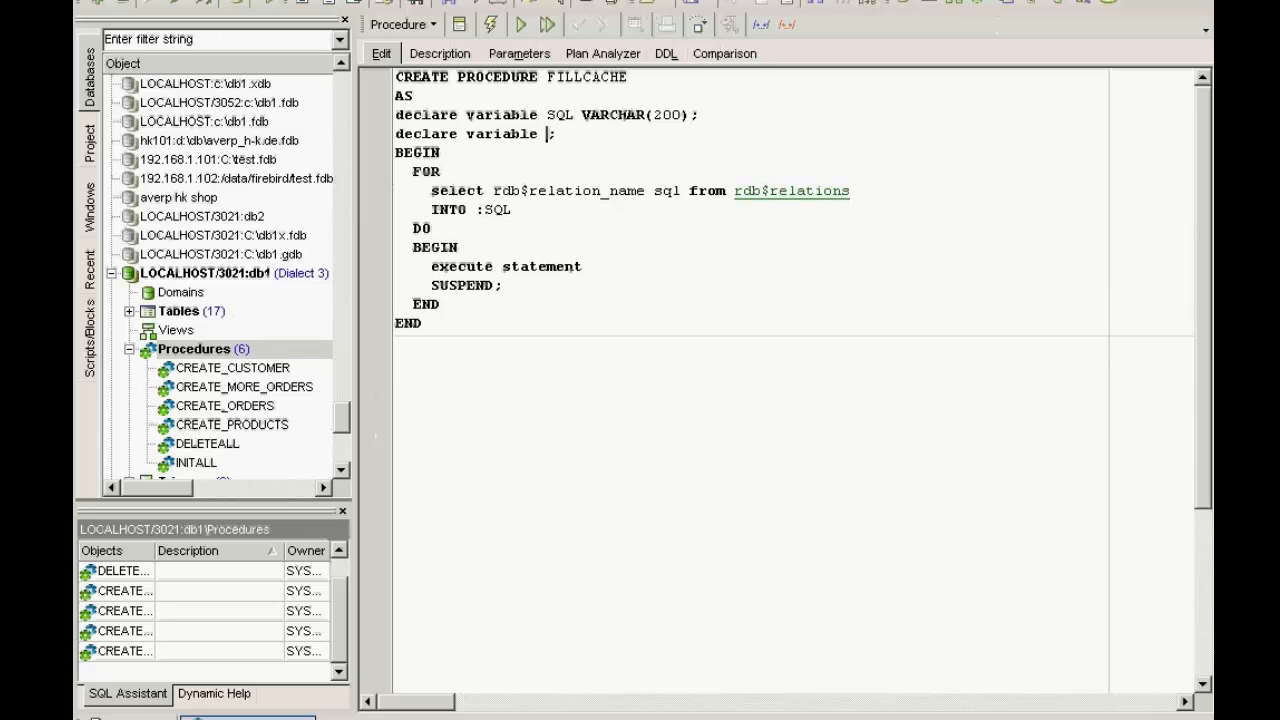
{"action": "type", "text": "anz integer"}
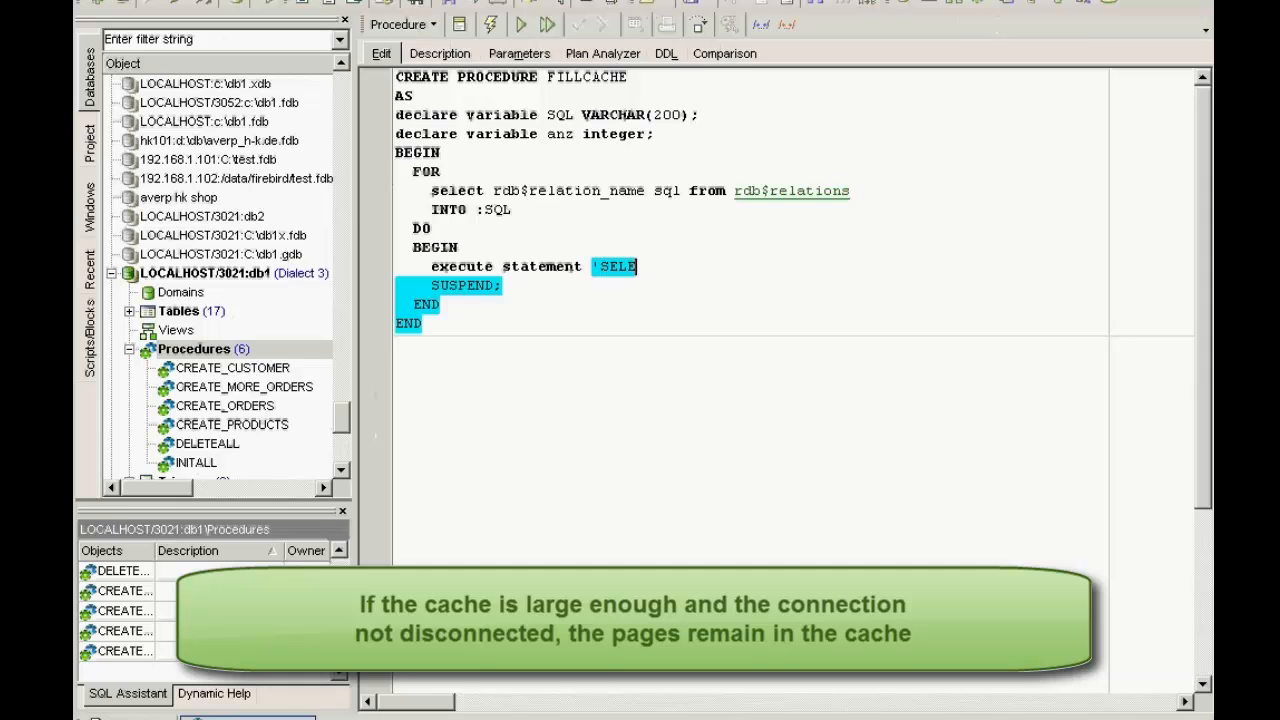
{"action": "type", "text": "CT D"}
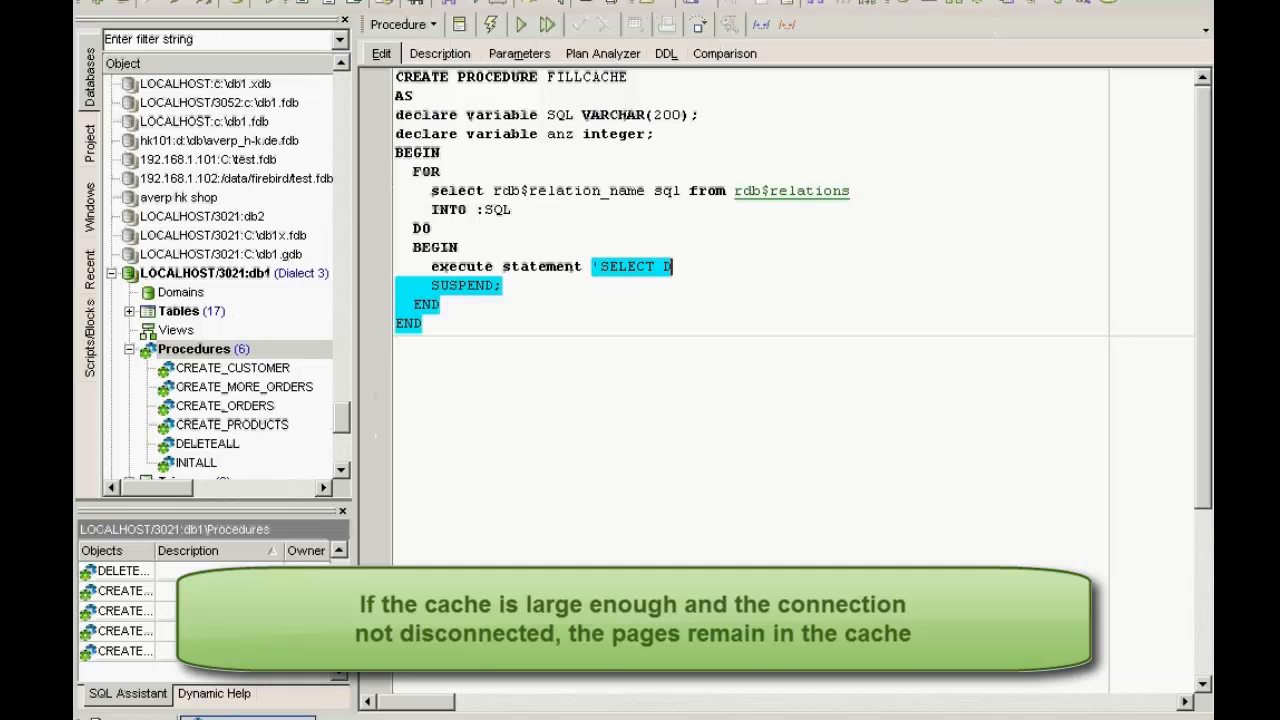
{"action": "type", "text": "COUNT(*) from '||sql into anz;"}
{"action": "type", "text": "where"}
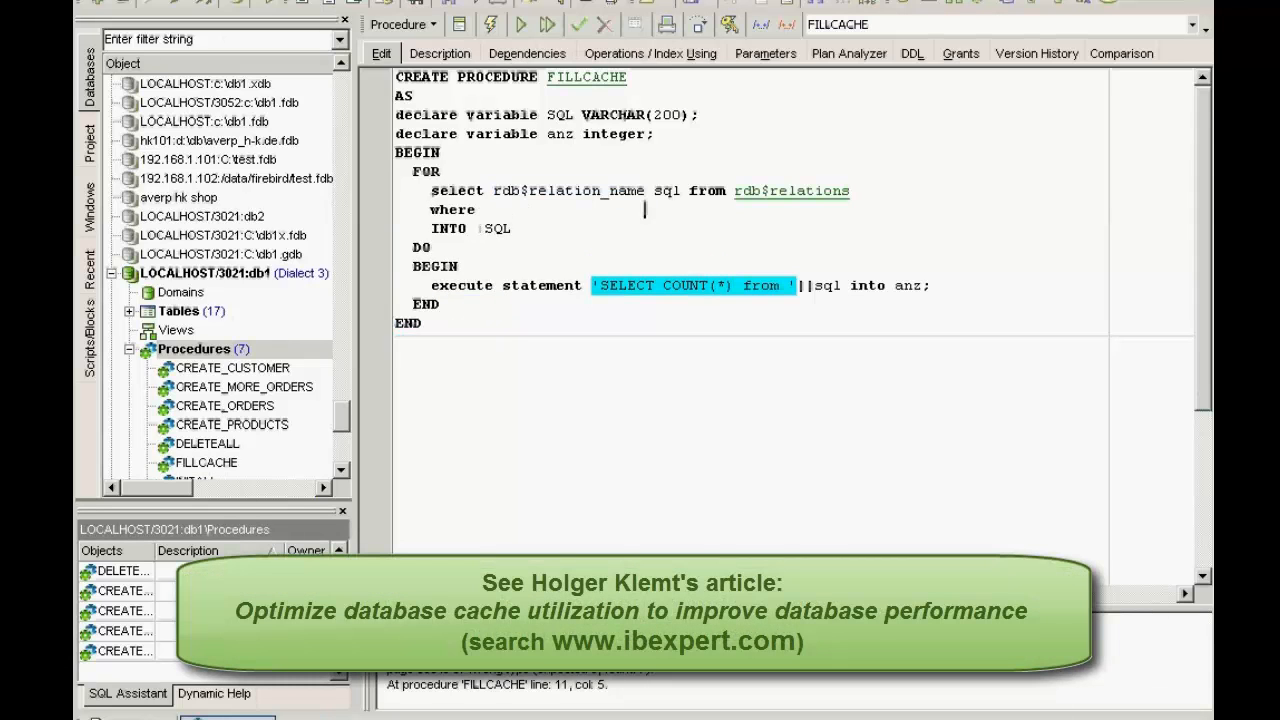
{"action": "type", "text": "rdb$relation_name<>'PRODUCT"}
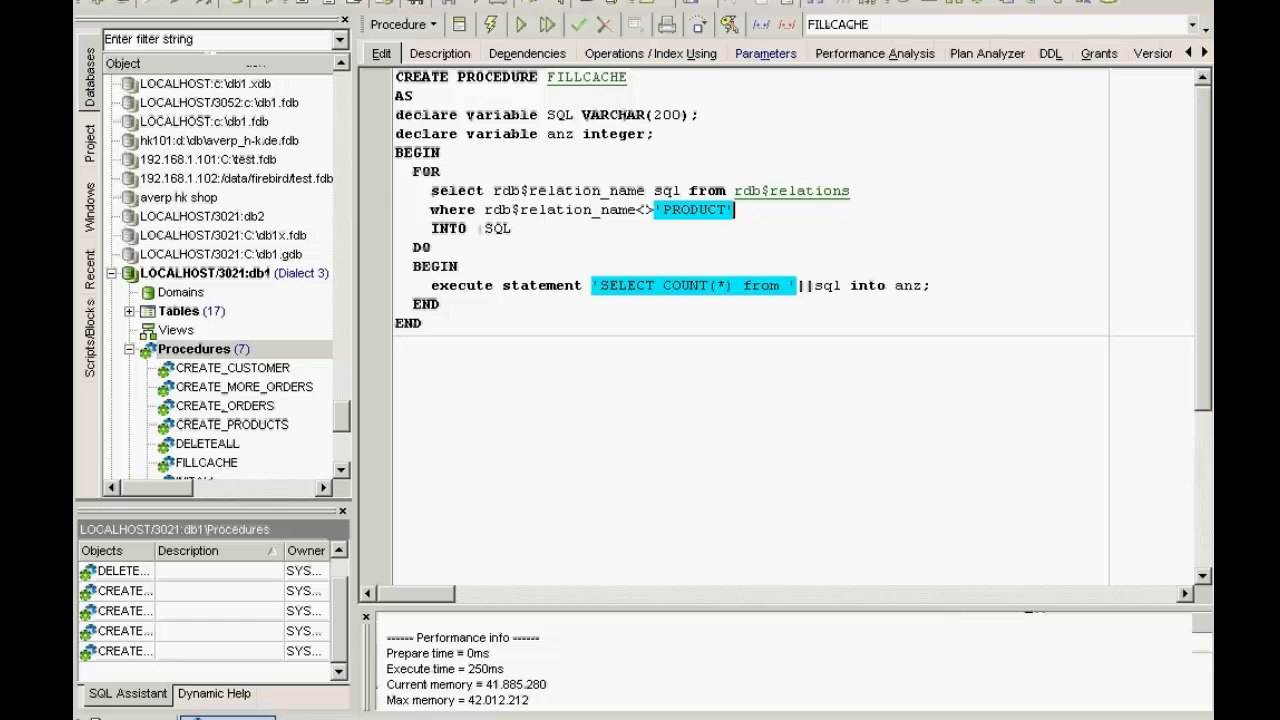
Step: View the FILLCACHE Performance Analysis chart, then the detailed per-table statistics of non-indexed reads
{"action": "left_click", "coordinate": [872, 52]}
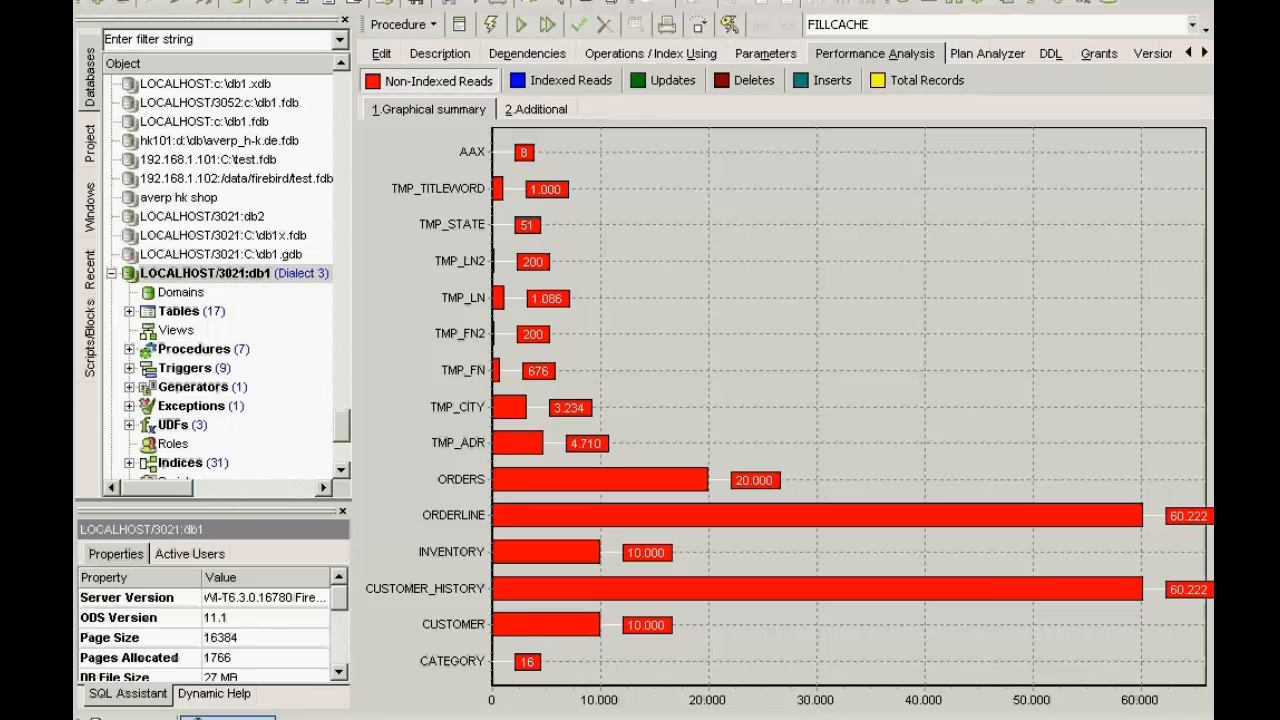
{"action": "left_click", "coordinate": [536, 108]}
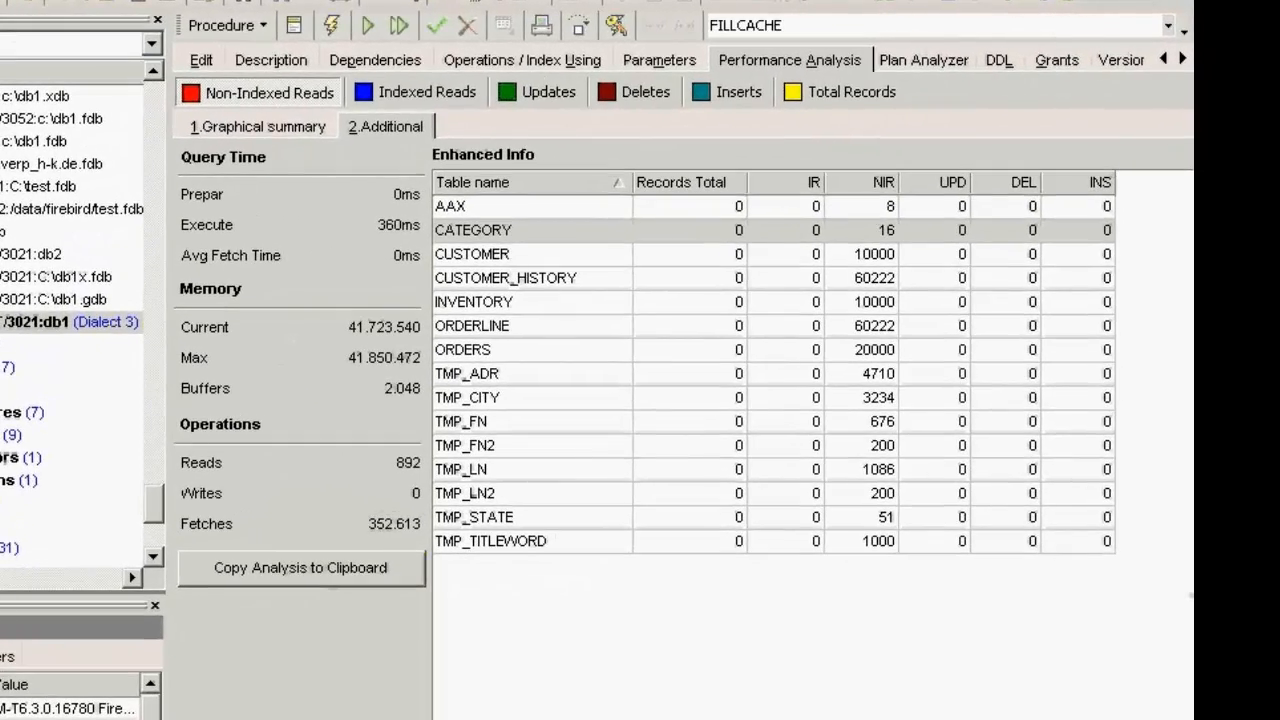
Step: Execute FILLCACHE a second time and check Reads and Writes report 0 against 349,167 fetches
{"action": "left_click", "coordinate": [300, 462]}
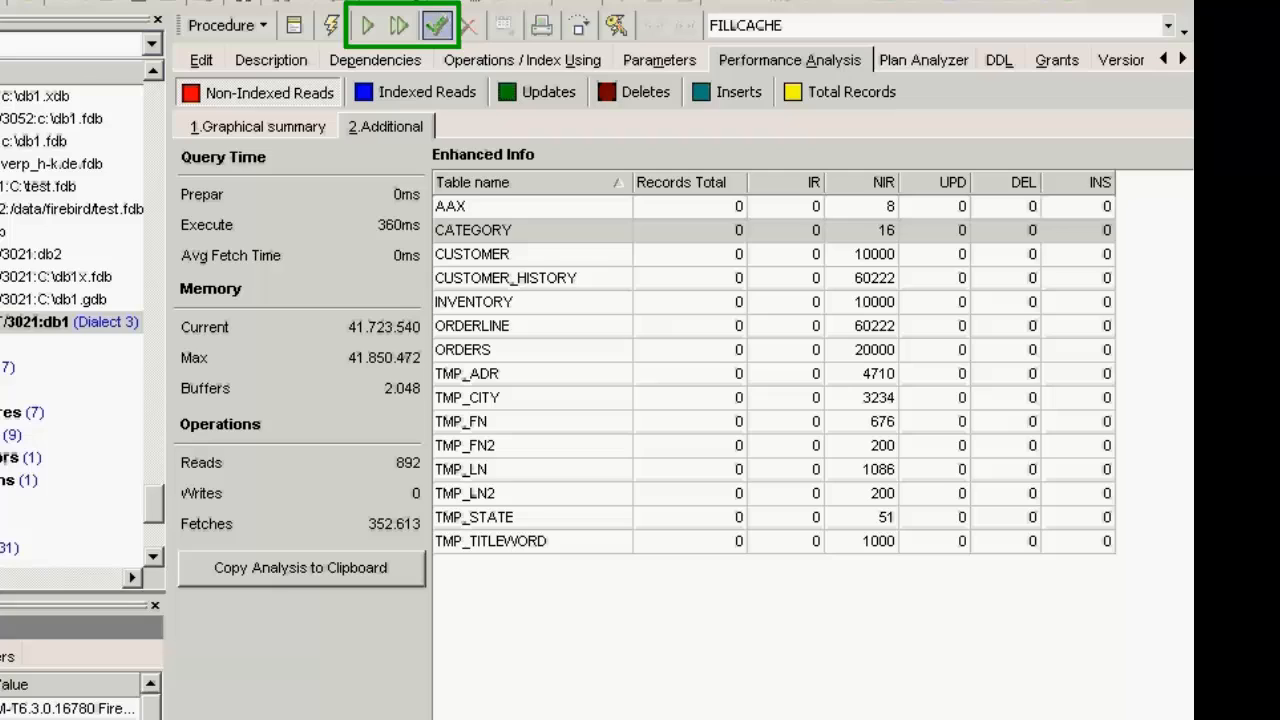
{"action": "left_click", "coordinate": [200, 60]}
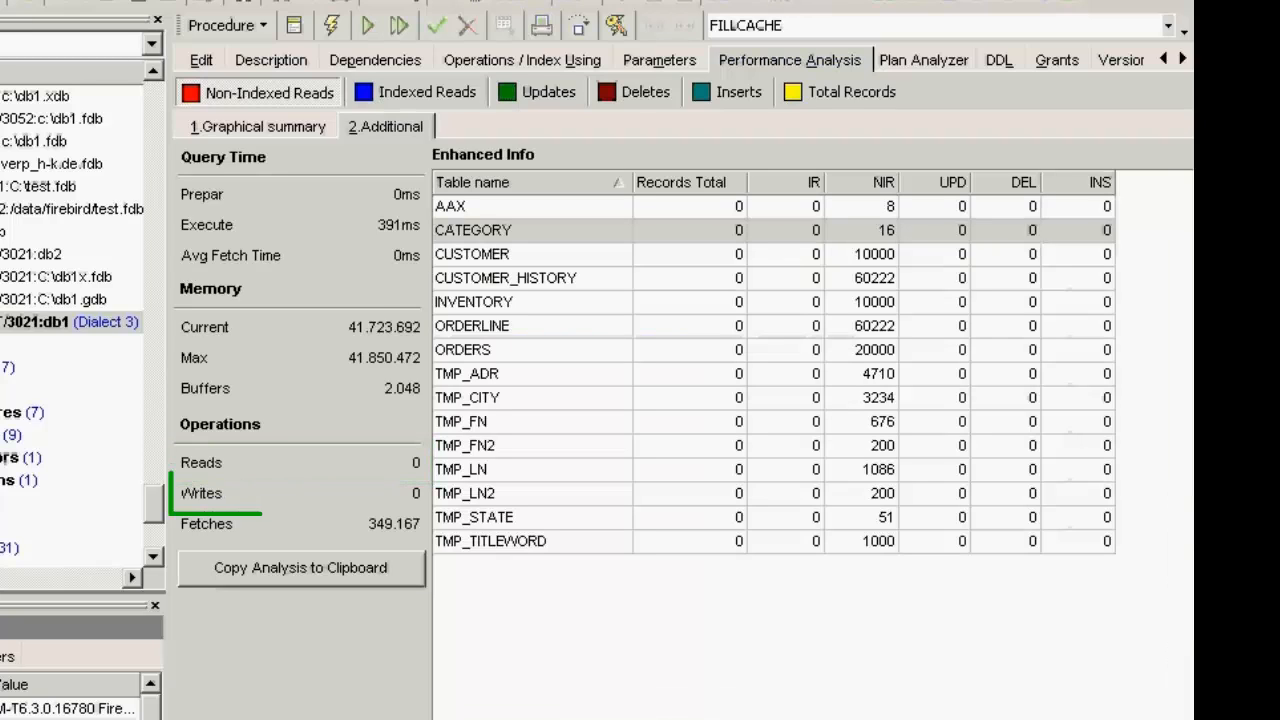
{"action": "left_click", "coordinate": [300, 492]}
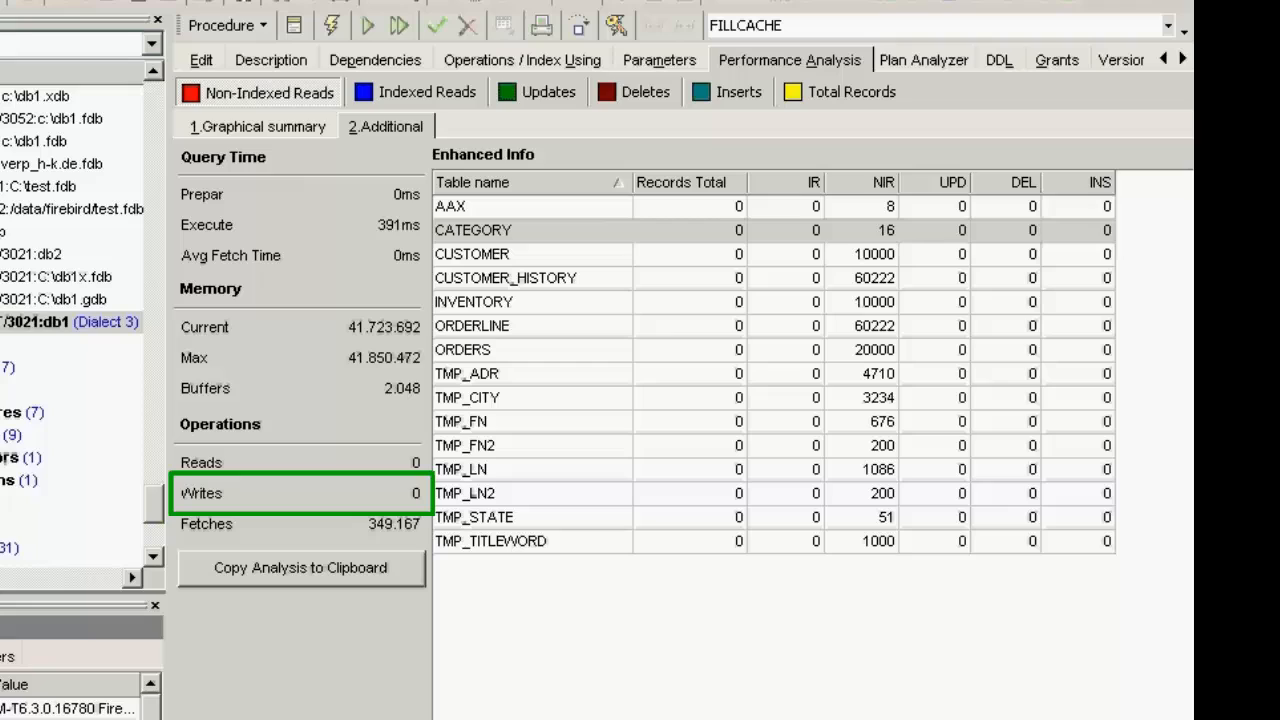